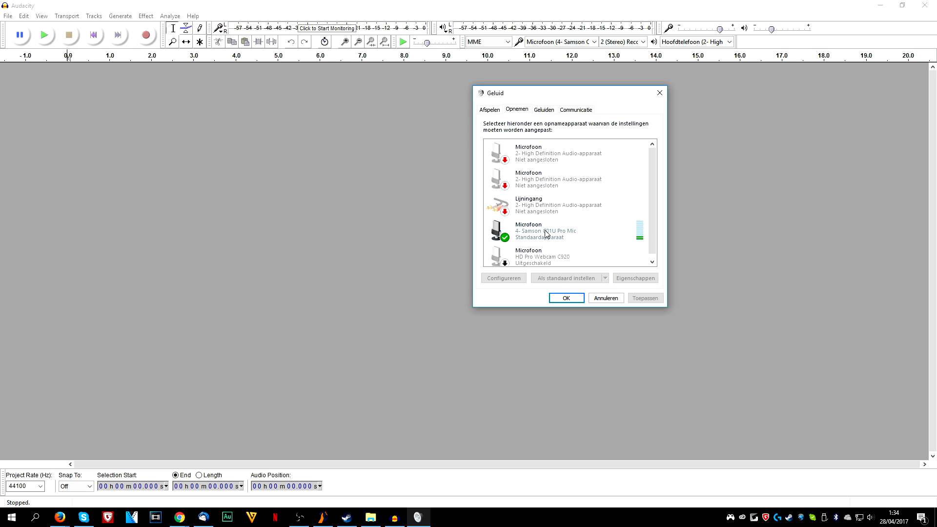
Show the Samson C01U Pro Mic's properties from the Recording devices list
right_click(544, 230)
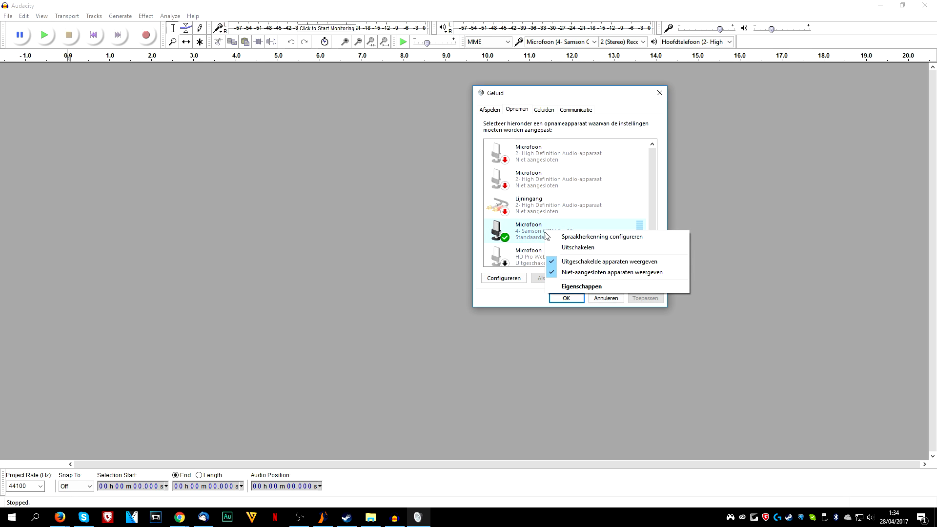
click(579, 286)
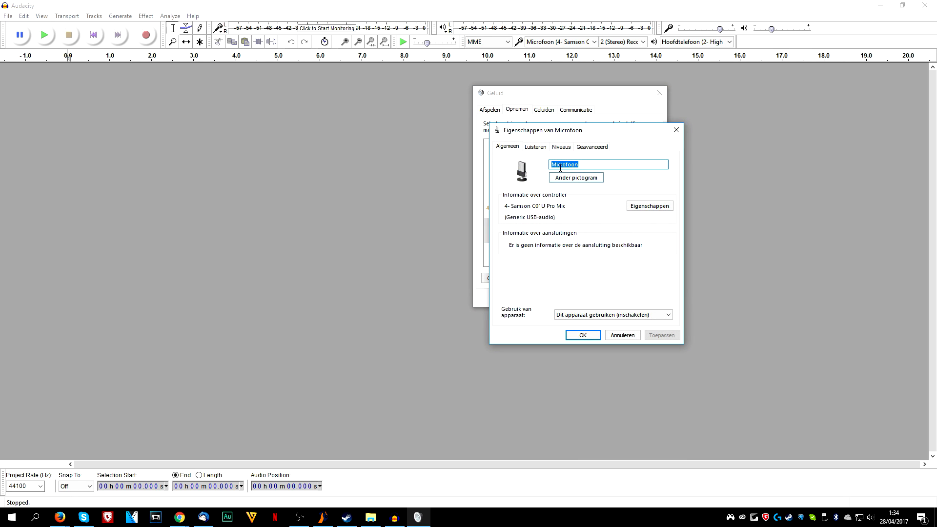
click(560, 148)
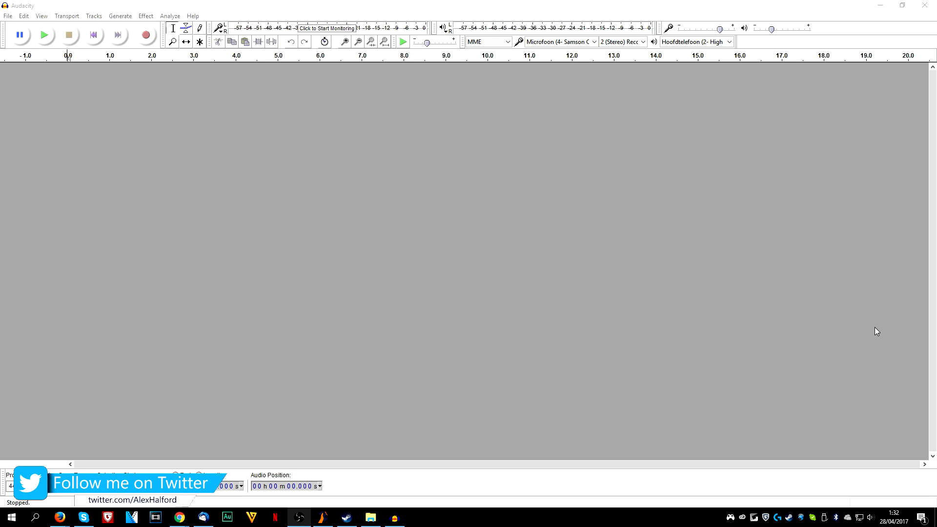
mouse_move(871, 337)
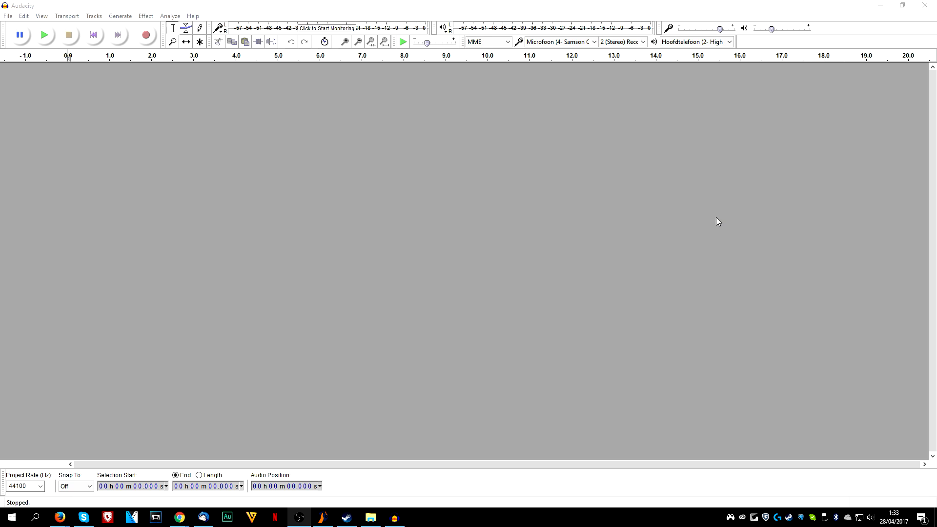
mouse_move(693, 196)
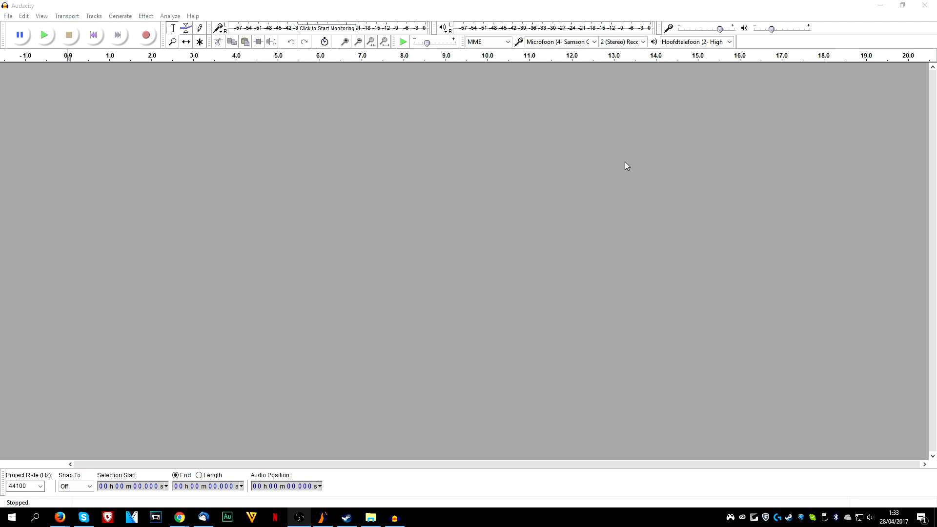
mouse_move(555, 106)
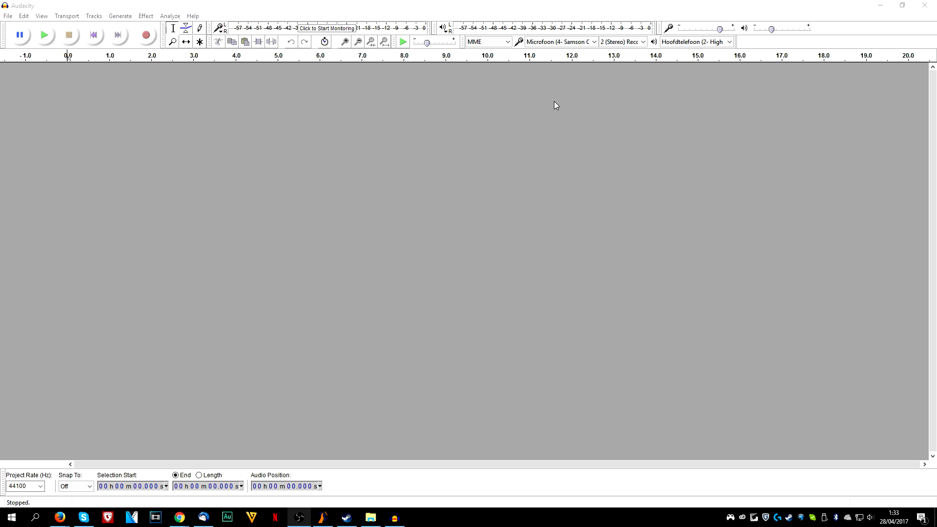
mouse_move(627, 130)
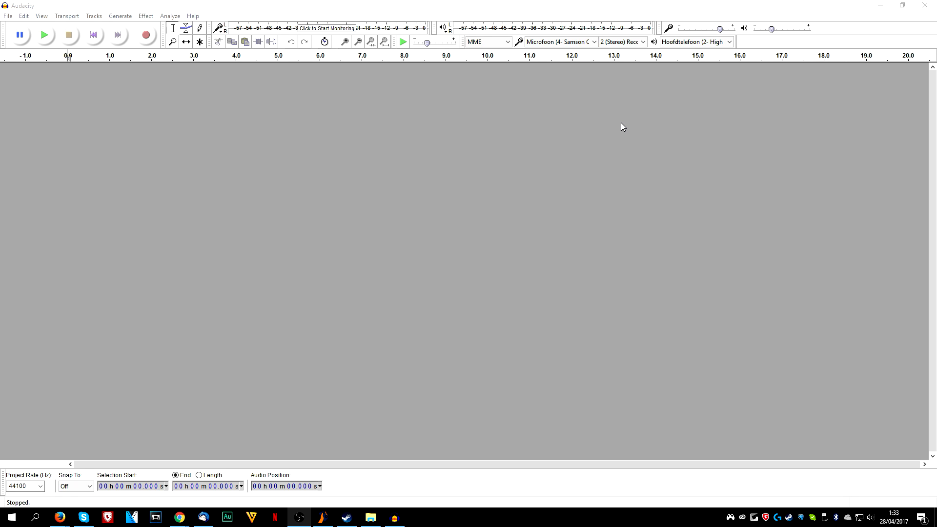
mouse_move(621, 127)
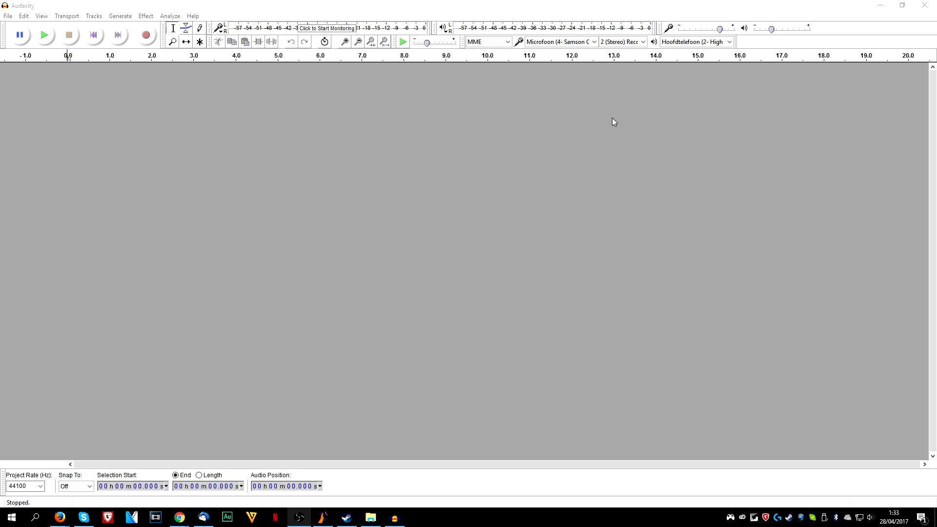
mouse_move(596, 118)
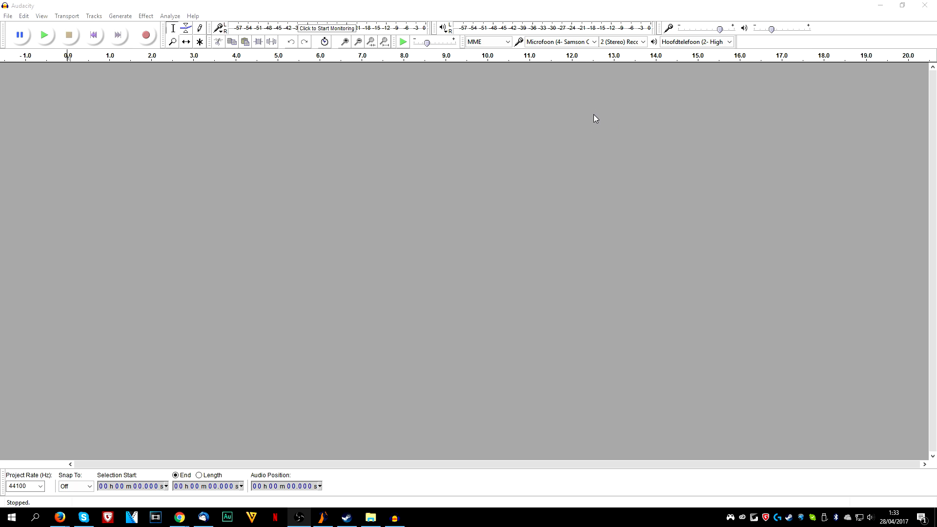
mouse_move(605, 156)
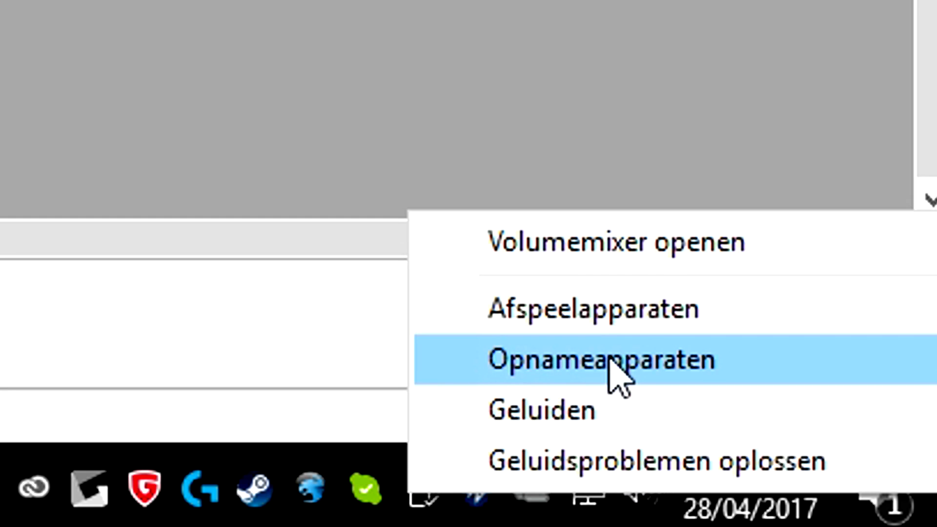
Bring up the Windows recording devices list with the Samson mic as default
click(600, 359)
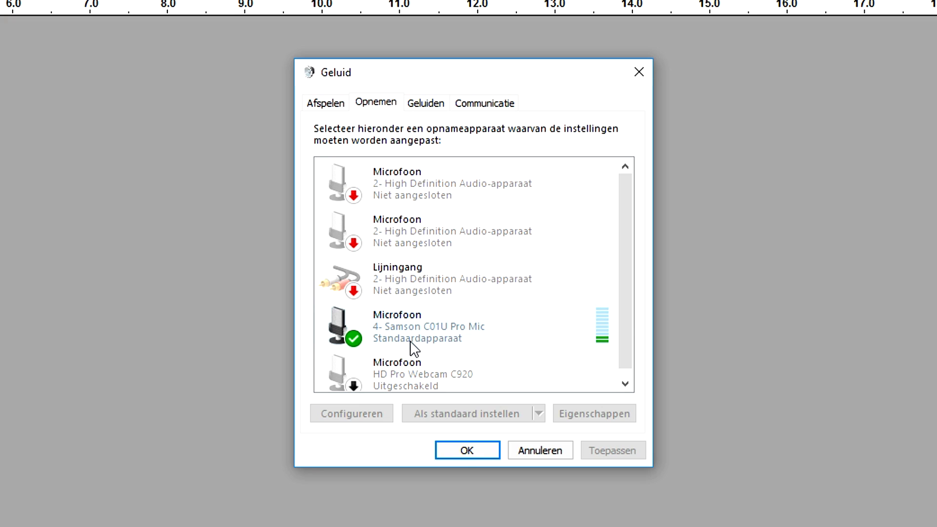
mouse_move(422, 340)
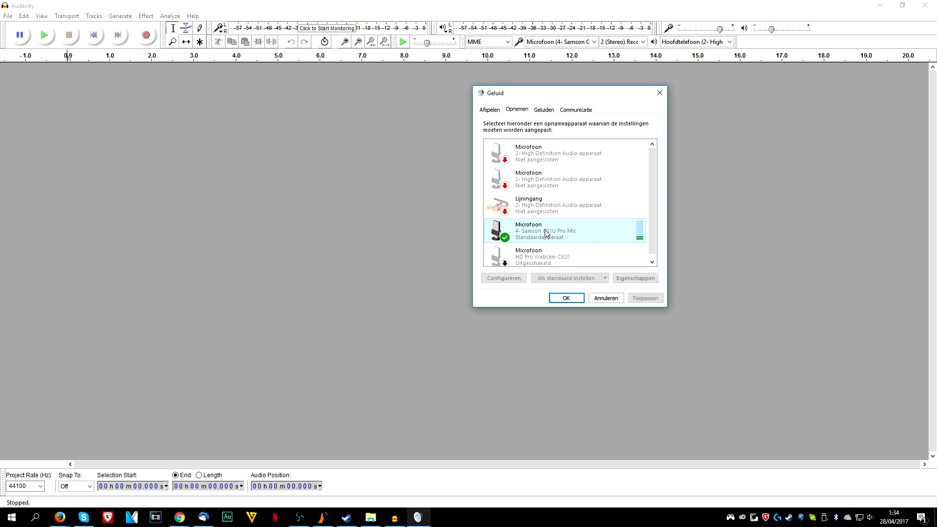
Adjust the Samson mic's recording level on the Niveaus page, ending at 75, and confirm
right_click(543, 230)
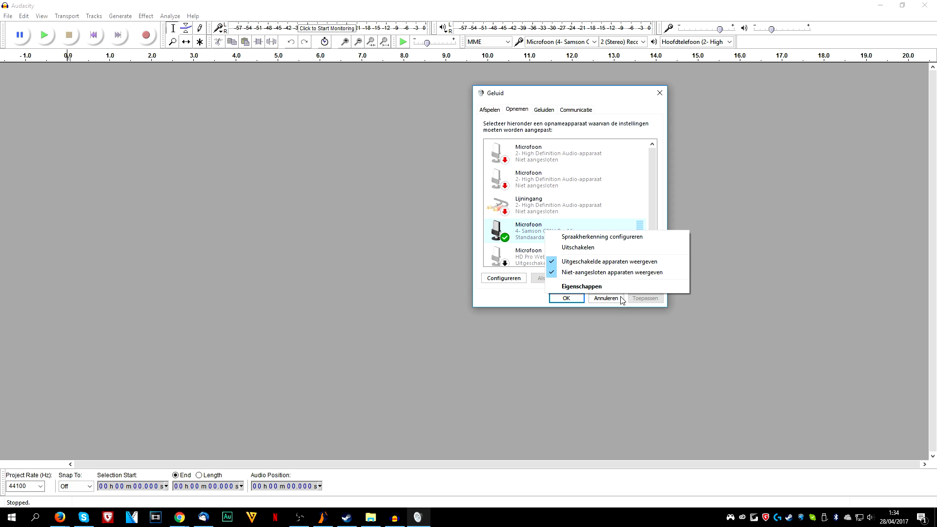
click(586, 286)
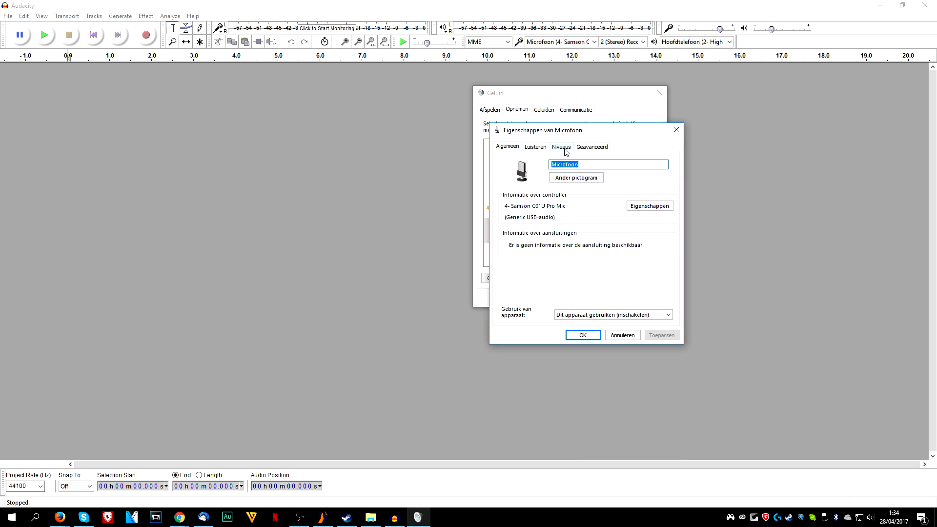
click(560, 148)
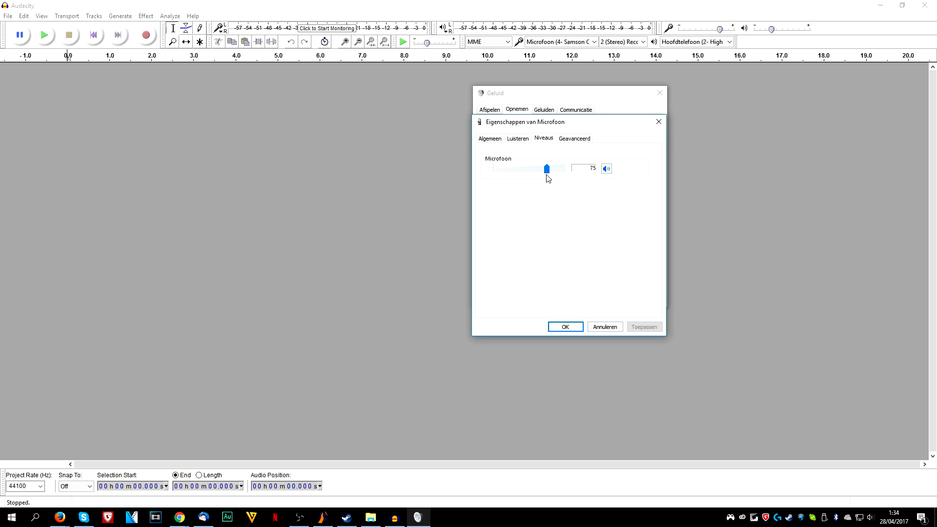
drag(546, 168, 558, 168)
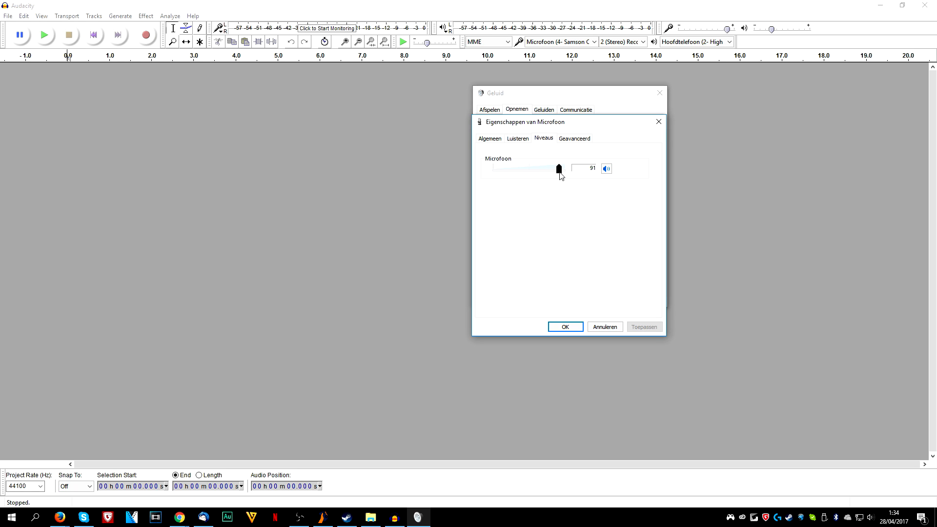
drag(558, 169, 548, 169)
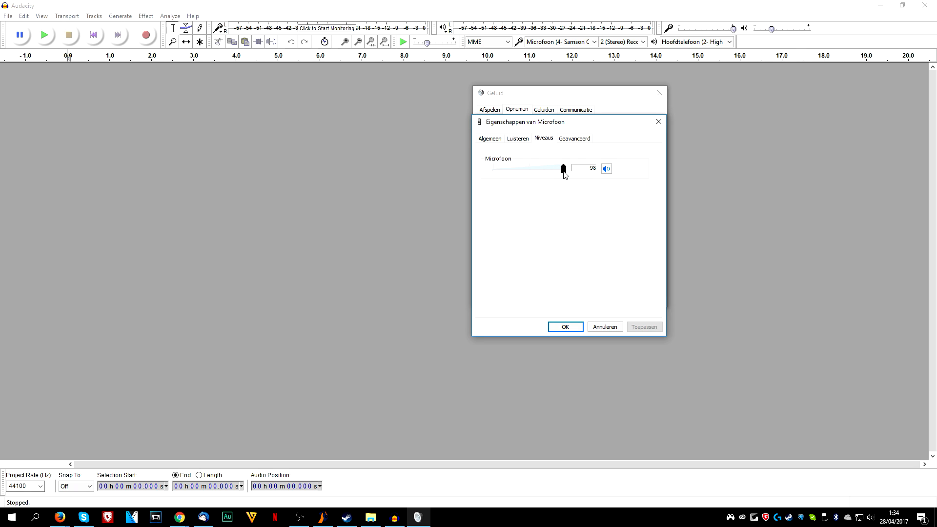
drag(562, 168, 549, 167)
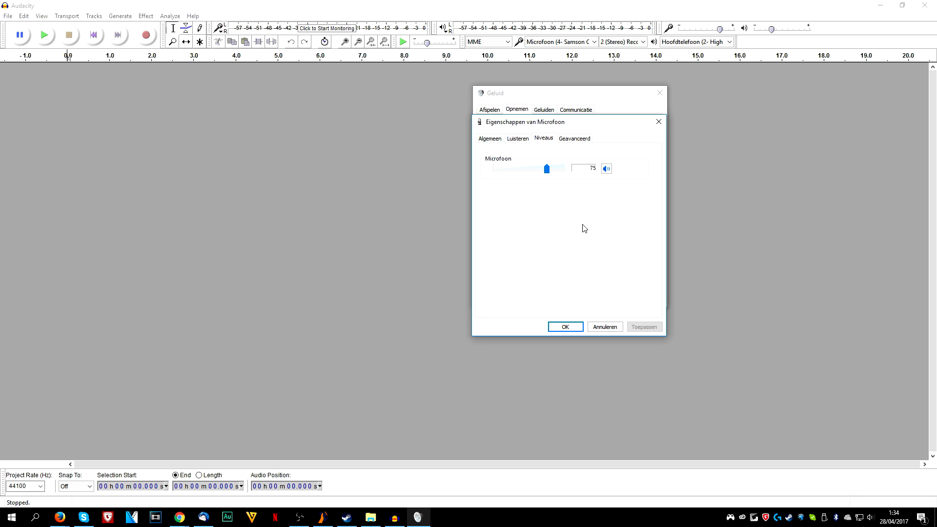
mouse_move(544, 169)
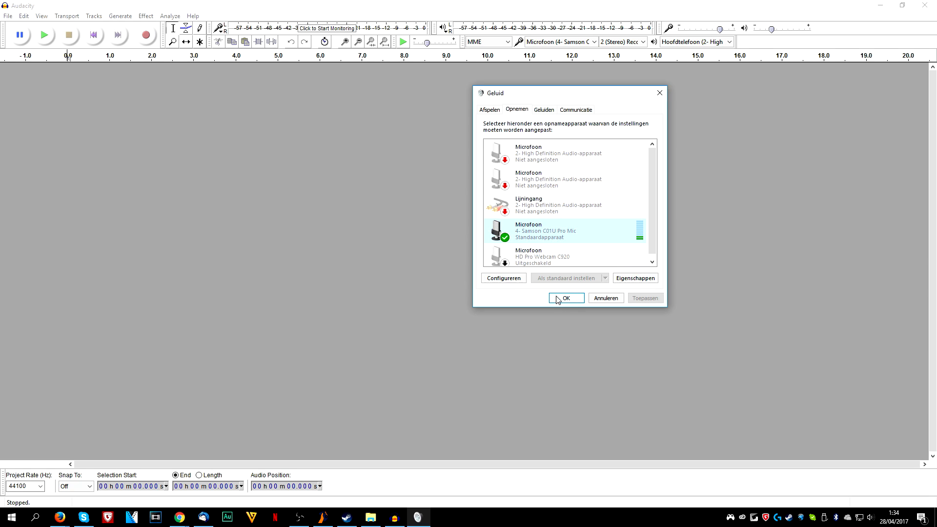
click(565, 297)
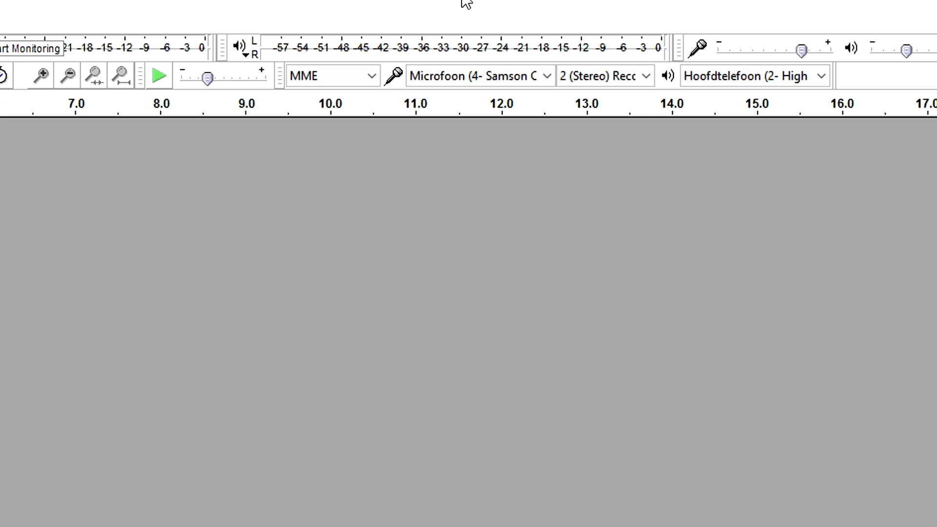
click(332, 75)
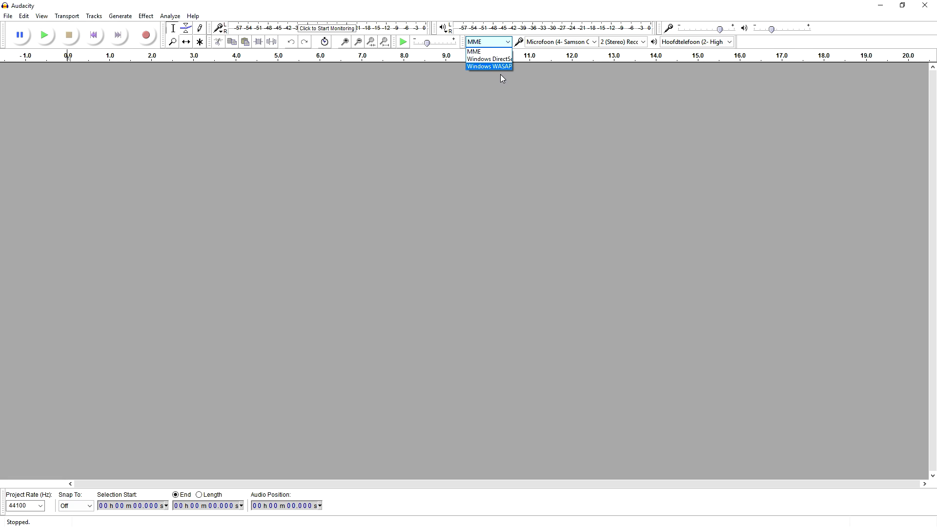
mouse_move(510, 78)
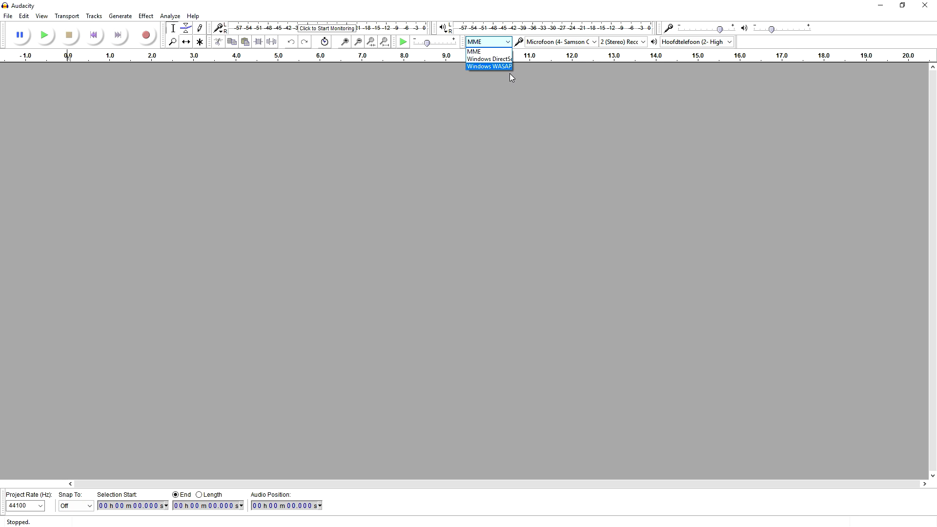
mouse_move(508, 74)
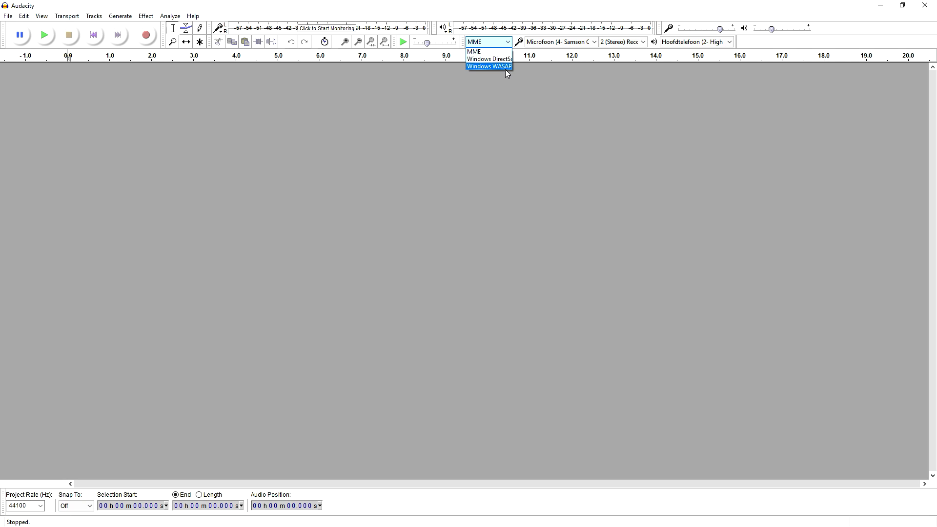
mouse_move(483, 52)
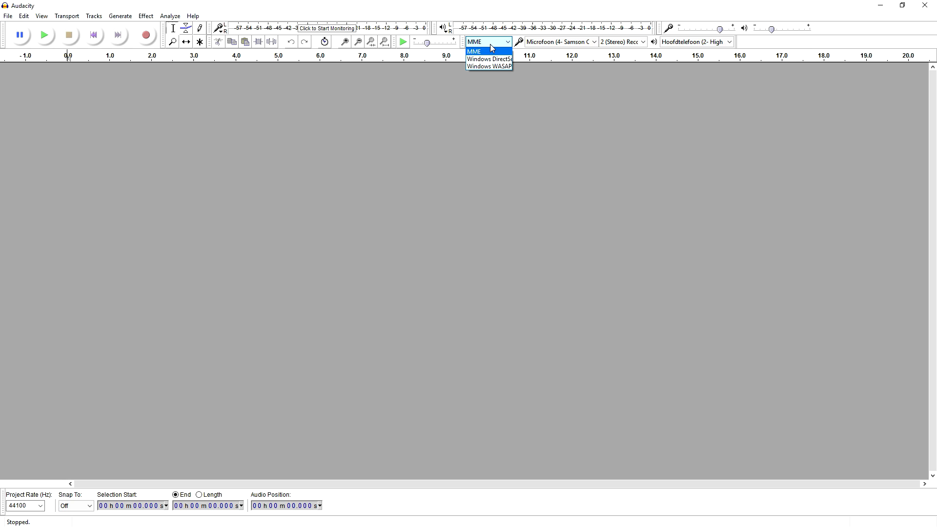
Keep MME host, Microfoon (Samson) input, 2 (Stereo) channels and Hoofdtelefoon playback
click(474, 50)
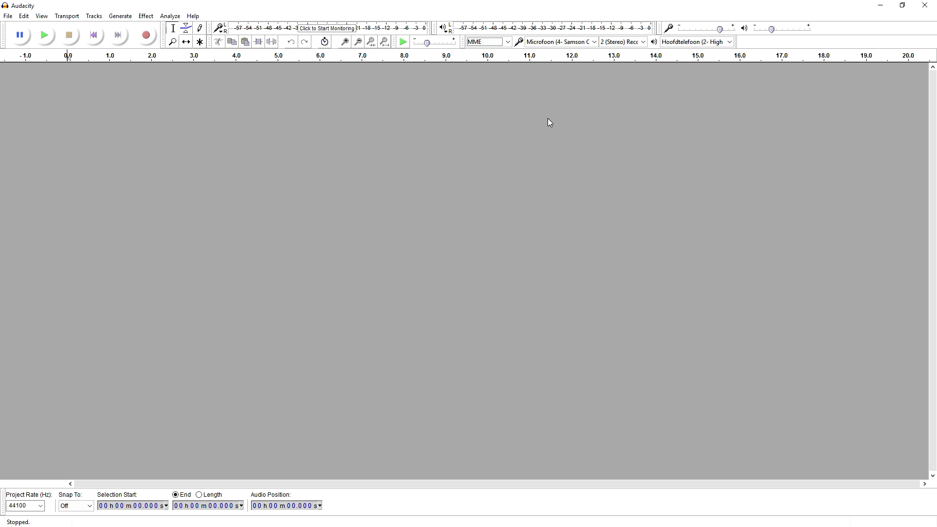
click(559, 42)
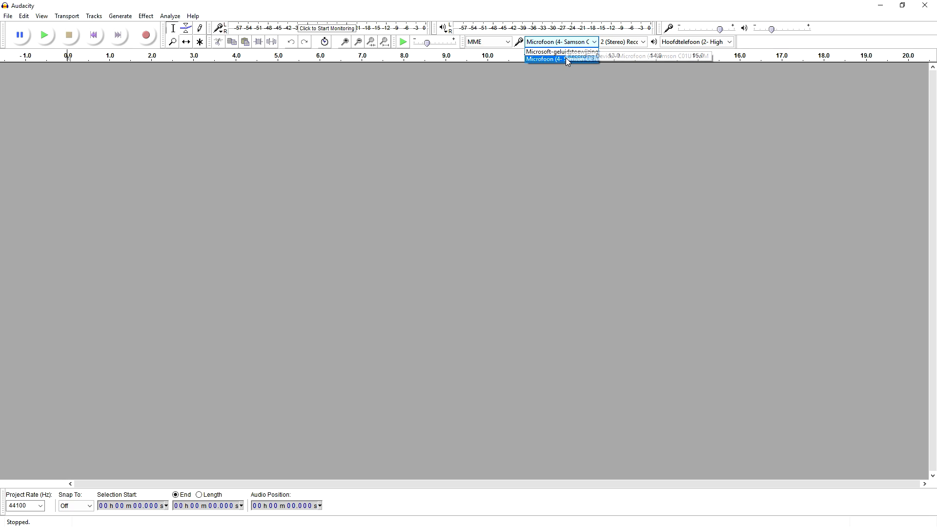
click(560, 60)
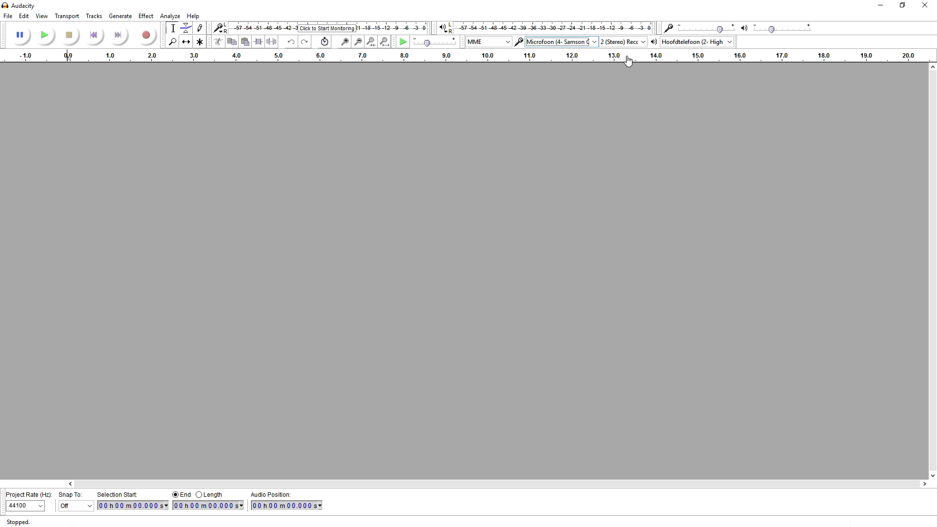
click(622, 42)
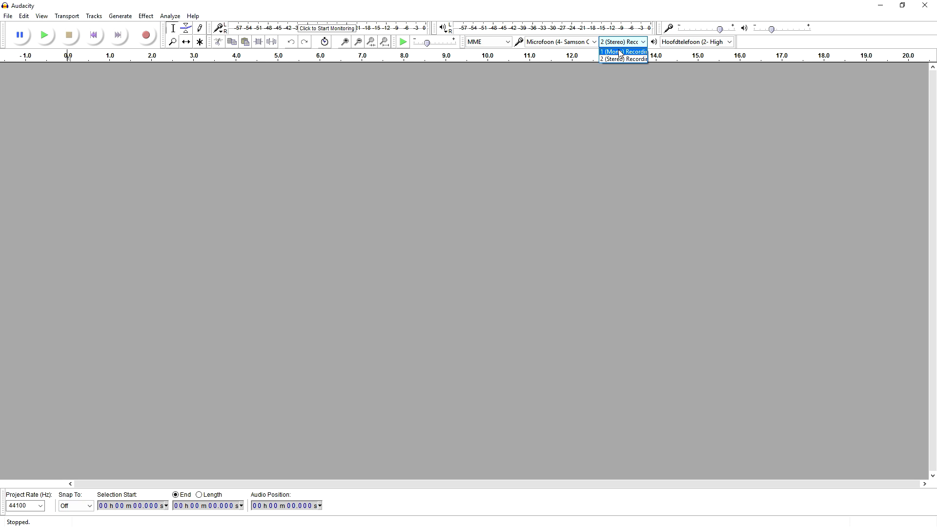
click(622, 58)
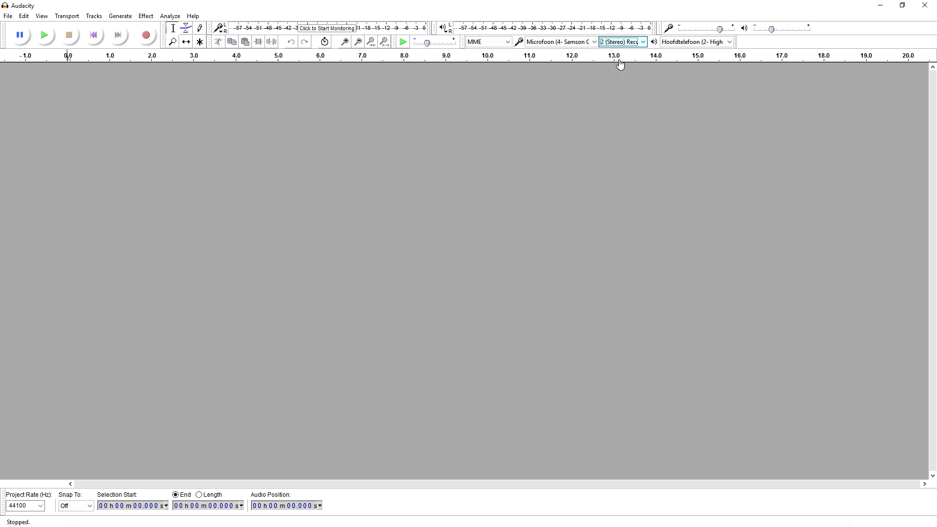
click(695, 42)
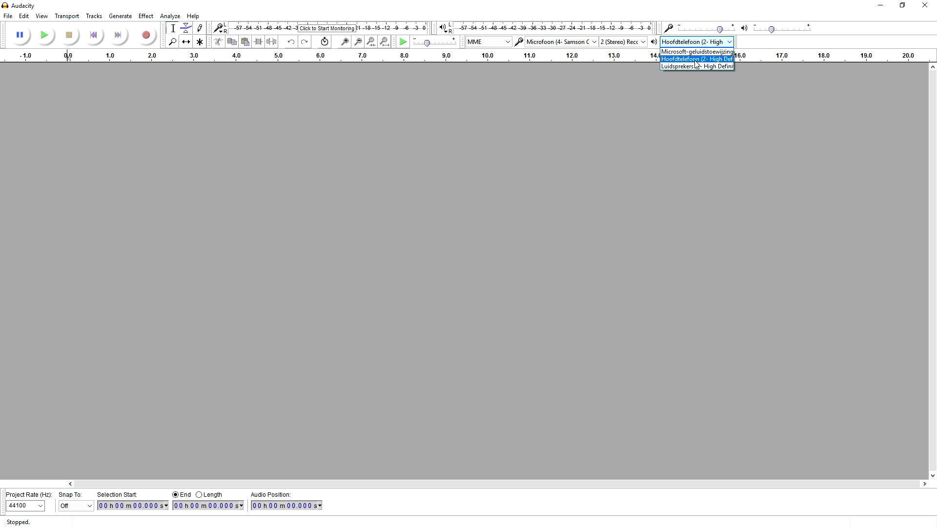
click(697, 59)
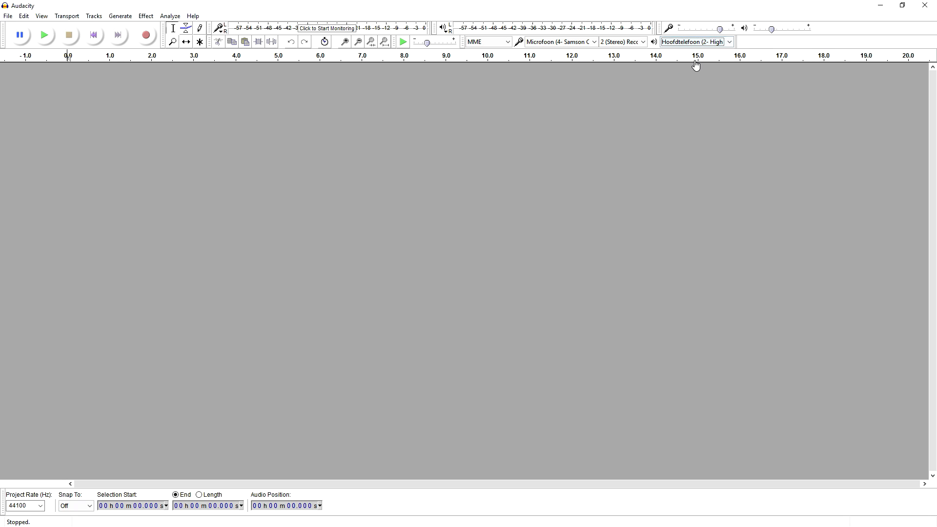
mouse_move(565, 160)
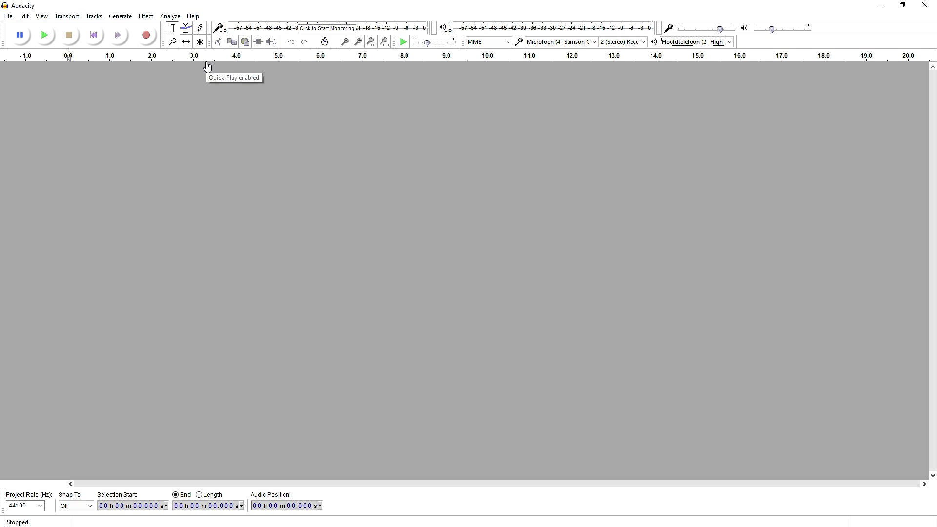
mouse_move(174, 57)
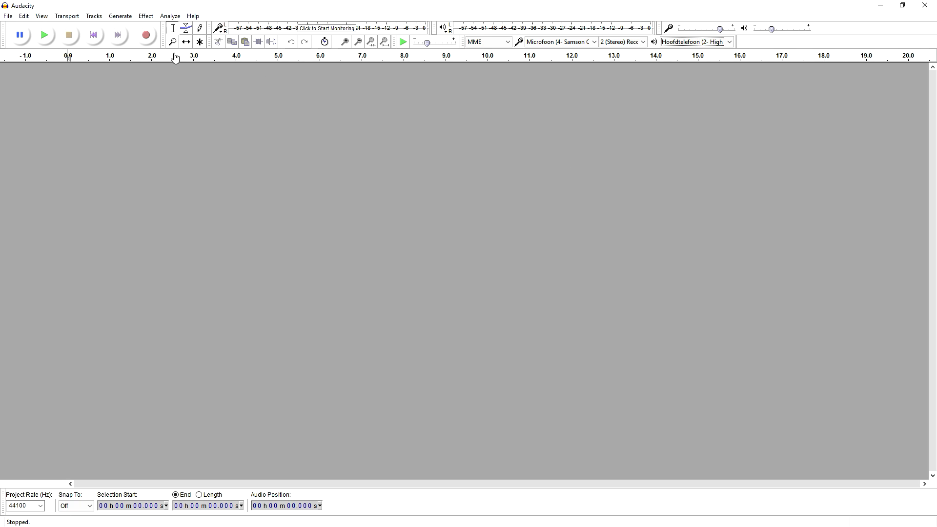
Record a short spoken stereo test track and play it back once
click(146, 34)
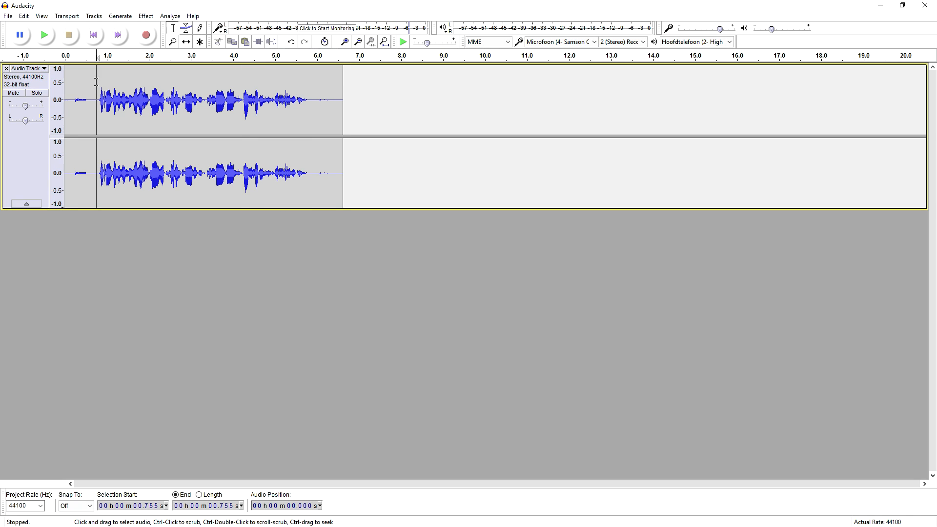
click(43, 35)
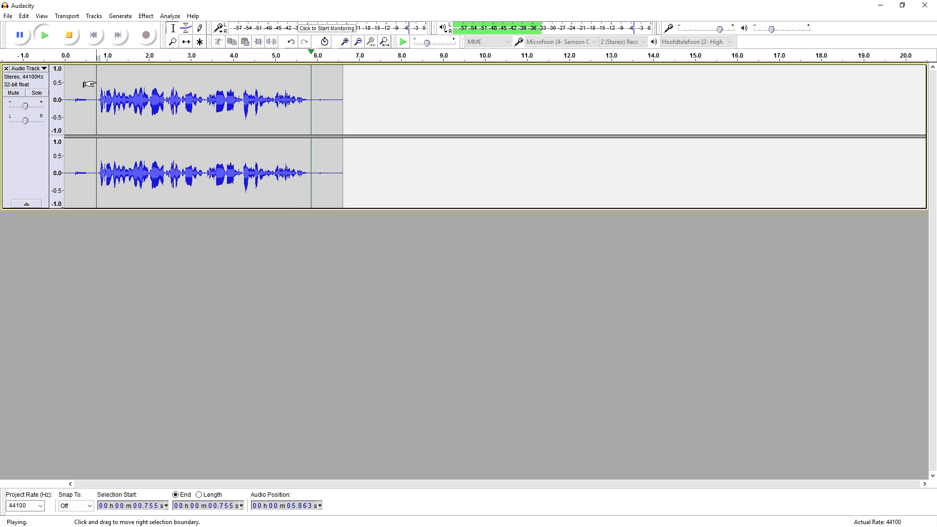
click(68, 35)
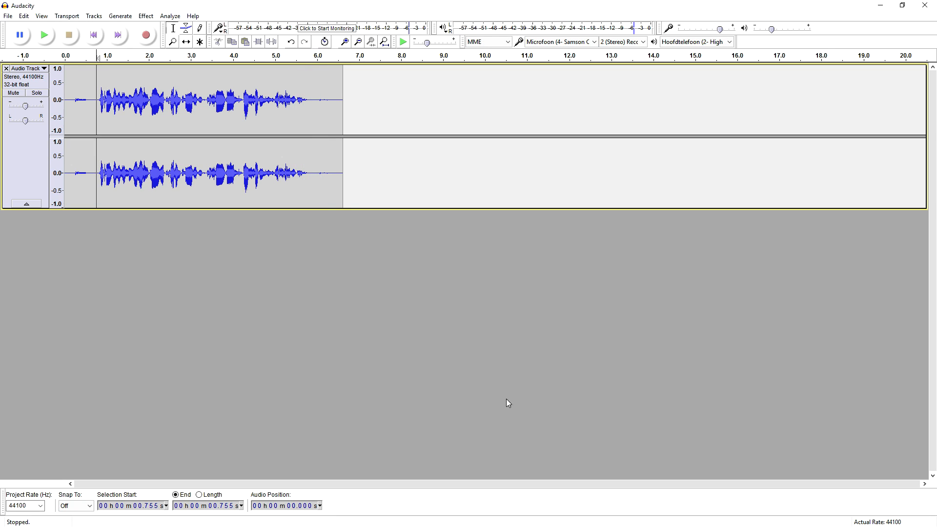
mouse_move(755, 411)
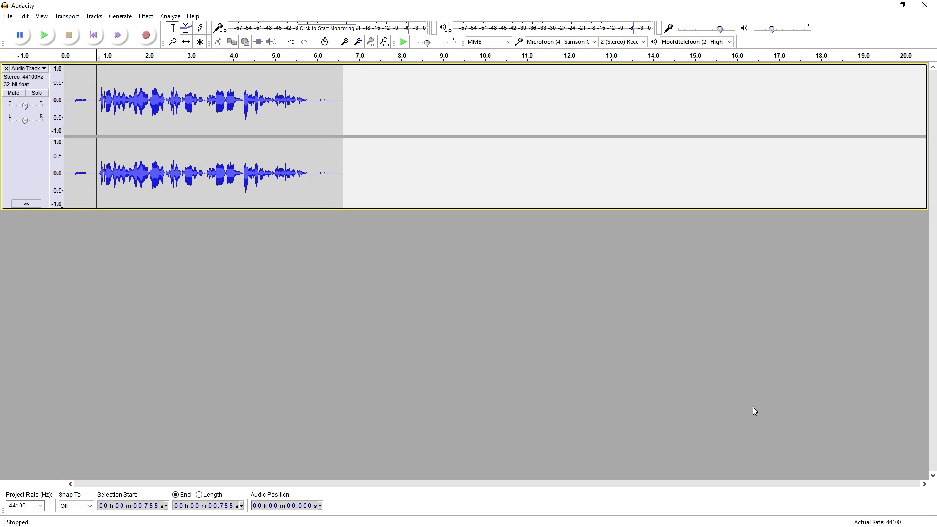
mouse_move(629, 364)
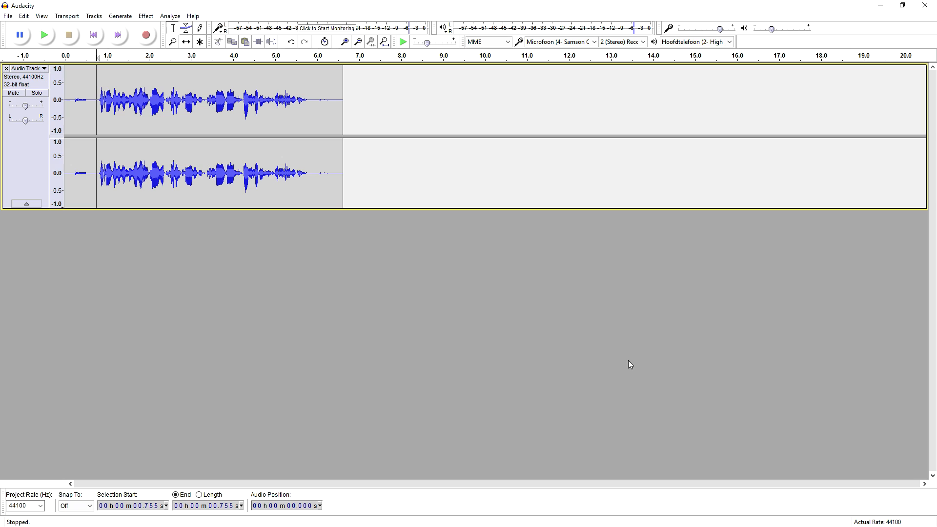
mouse_move(593, 353)
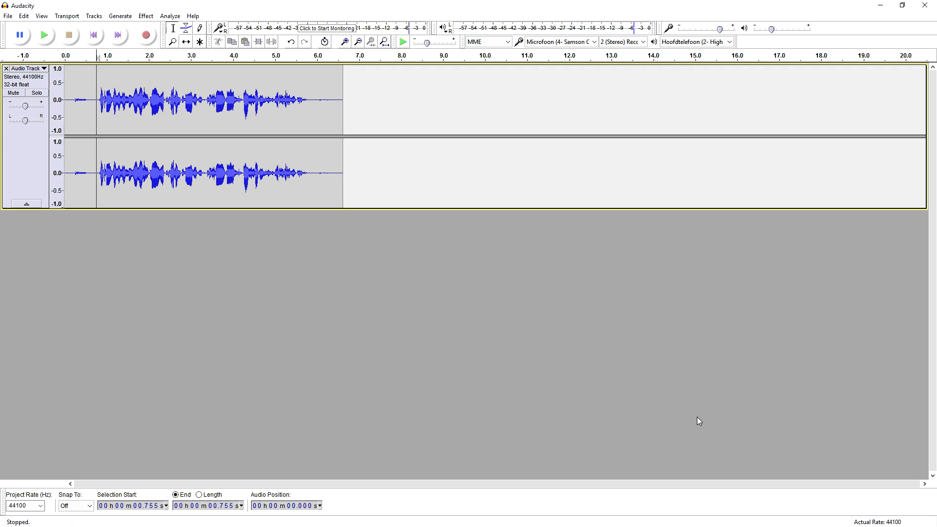
mouse_move(706, 440)
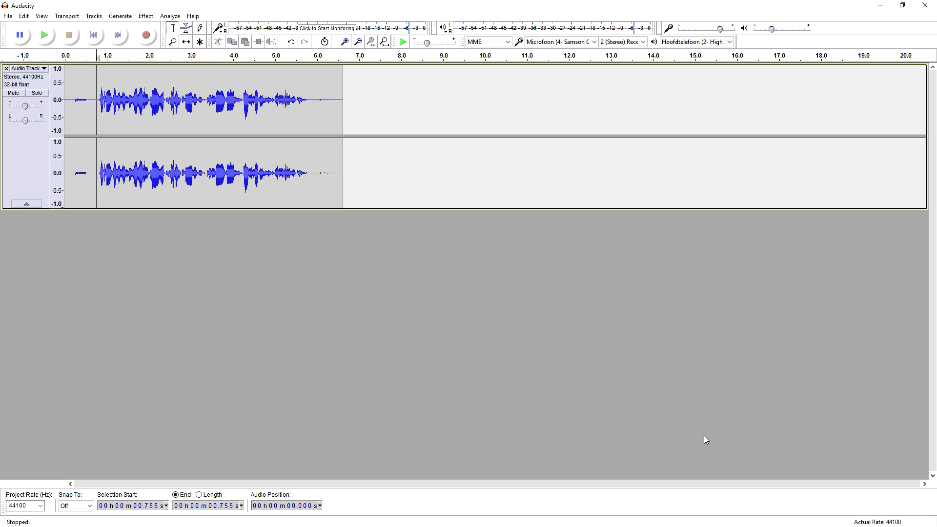